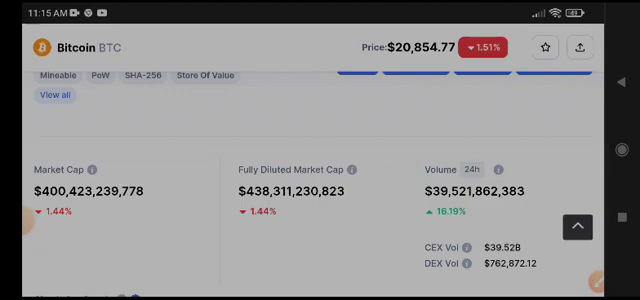
{"action": "scroll", "scroll_direction": "down", "scroll_amount": 3}
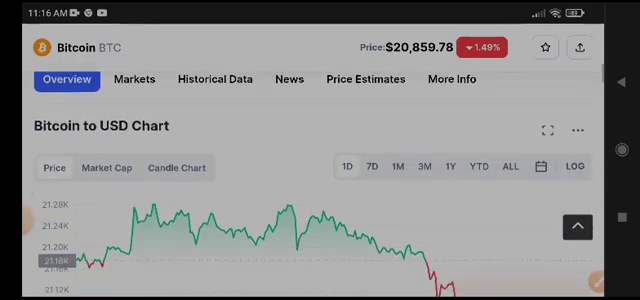
{"action": "scroll", "scroll_direction": "down", "scroll_amount": 3}
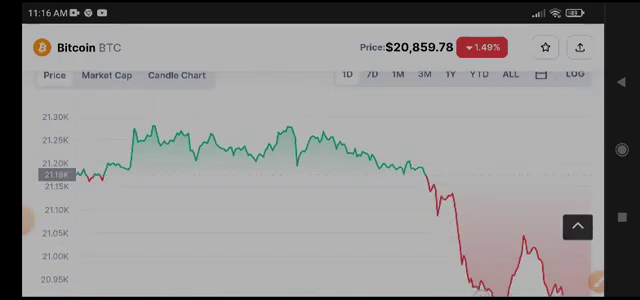